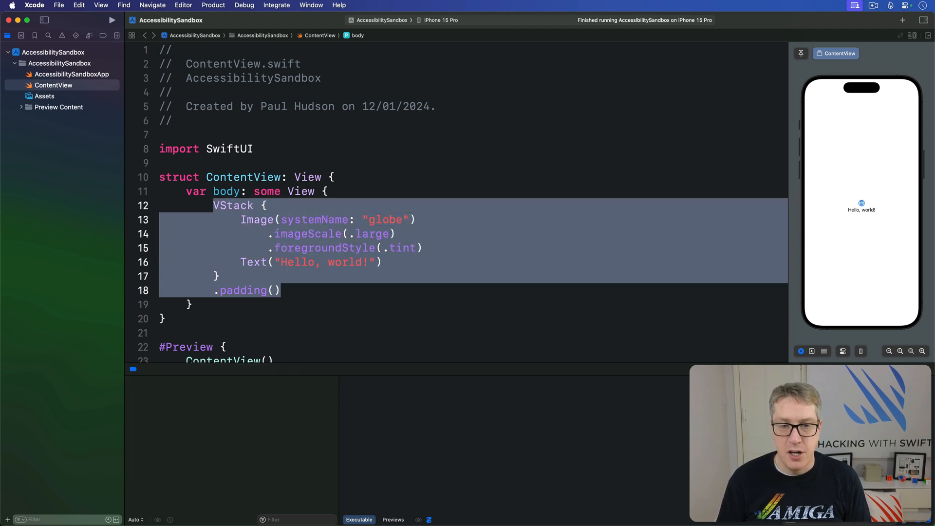
{"action": "key", "text": "Delete"}
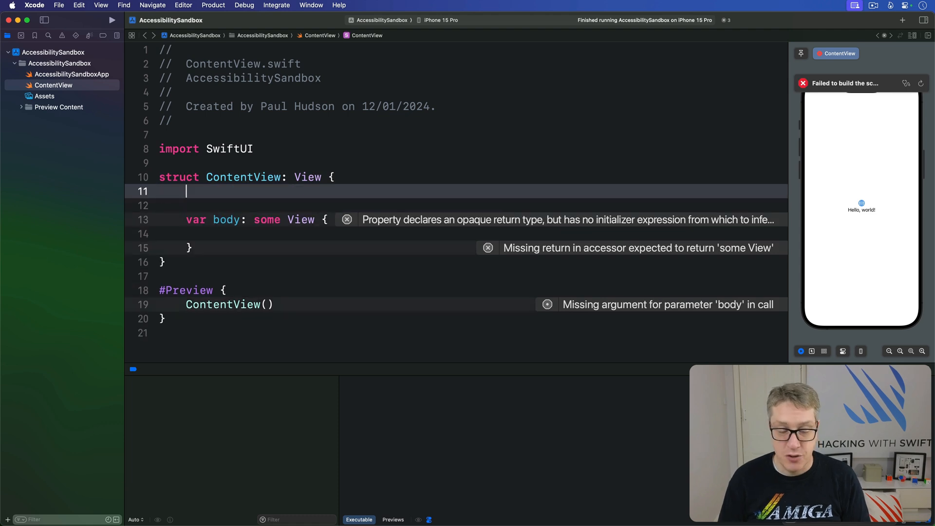
{"action": "type", "text": "@State private var value = 10"}
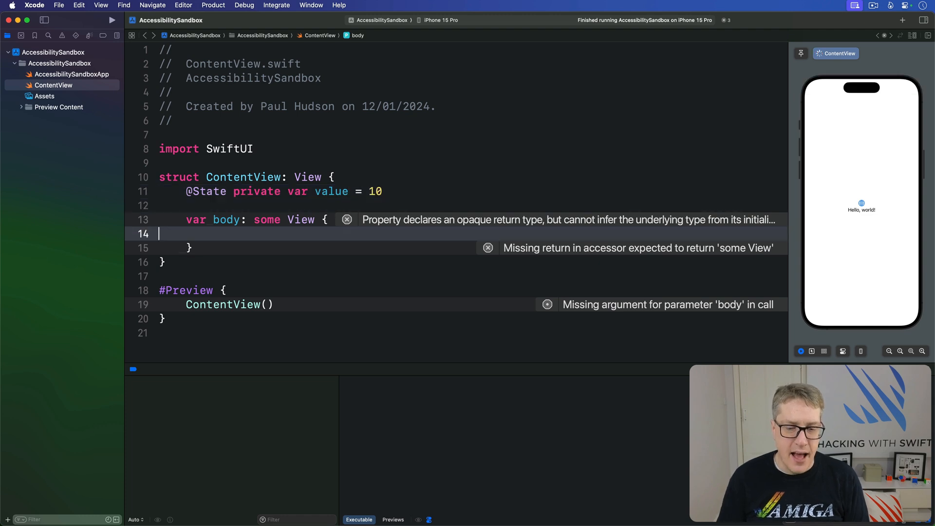
{"action": "type", "text": "VStack {"}
{"action": "type", "text": "Text(\"Value: \\"}
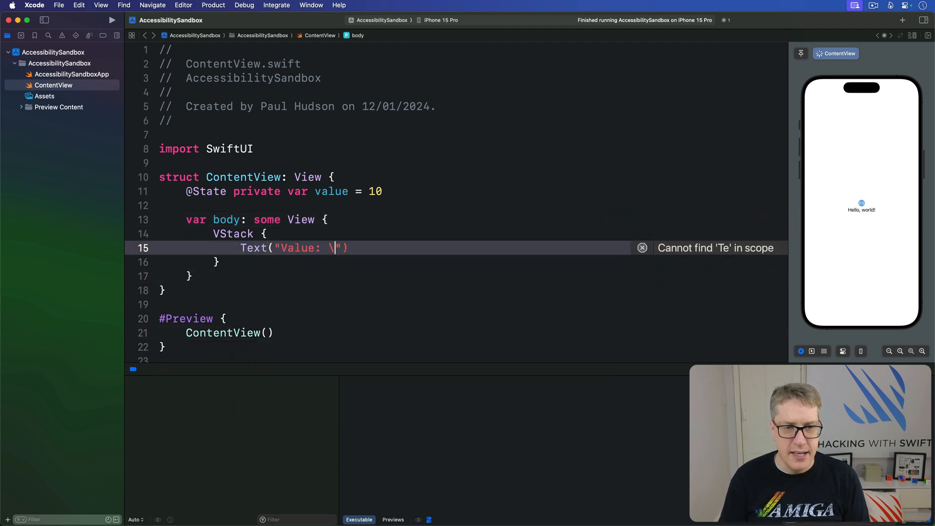
{"action": "type", "text": "*(v"}
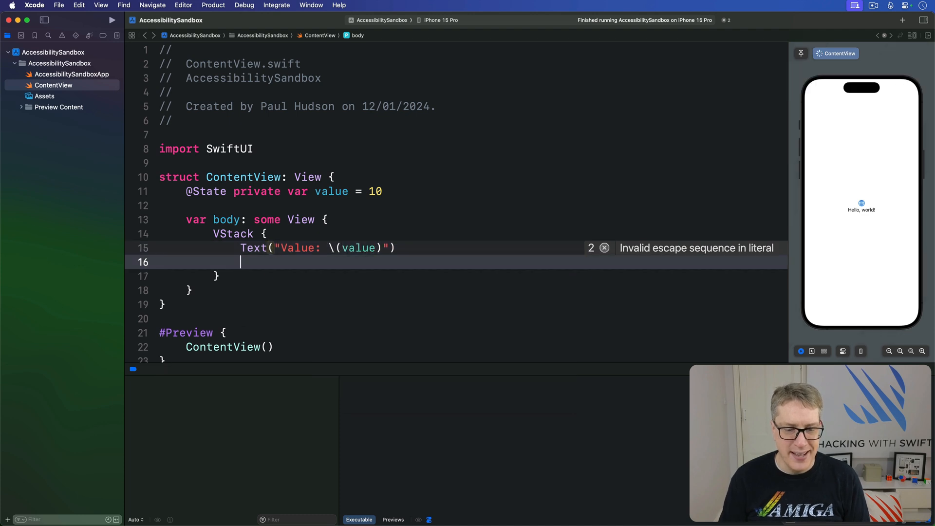
Add Increment and Decrement buttons that change value by 1.
{"action": "type", "text": "Button("}
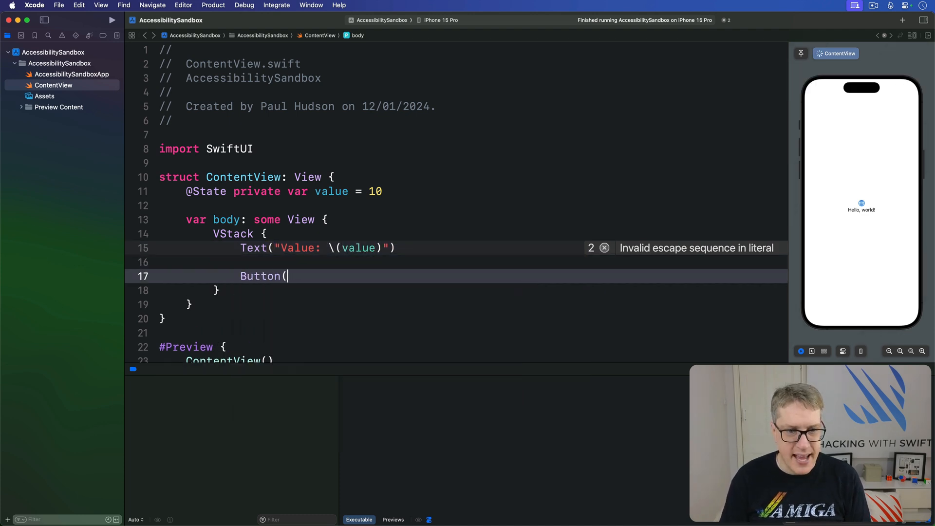
{"action": "type", "text": "\"Increment\") {"}
{"action": "type", "text": "value += 1"}
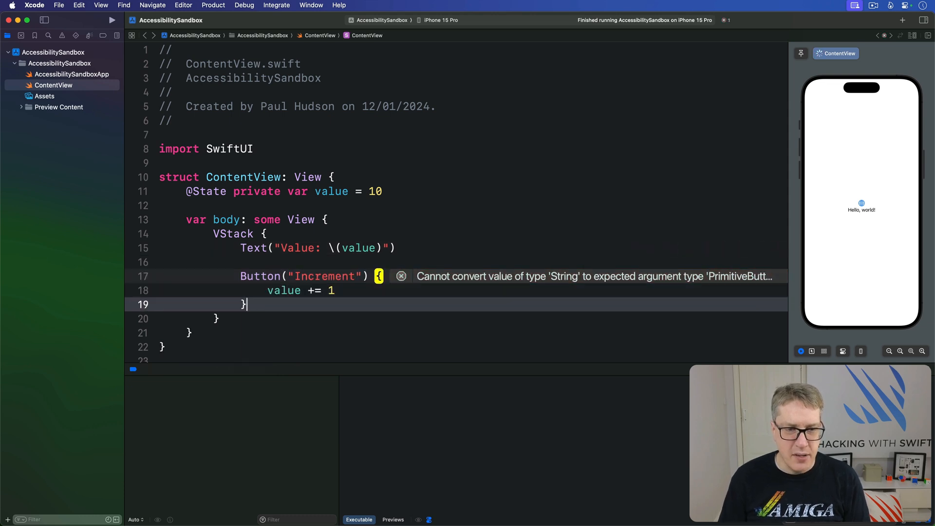
{"action": "type", "text": "Button(\"Dec\")"}
{"action": "type", "text": "v"}
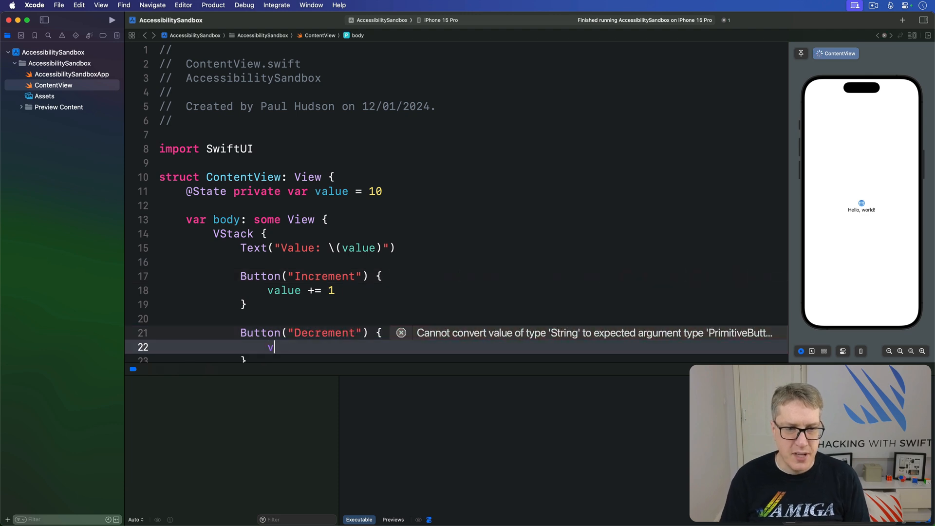
{"action": "type", "text": "alue -= 1"}
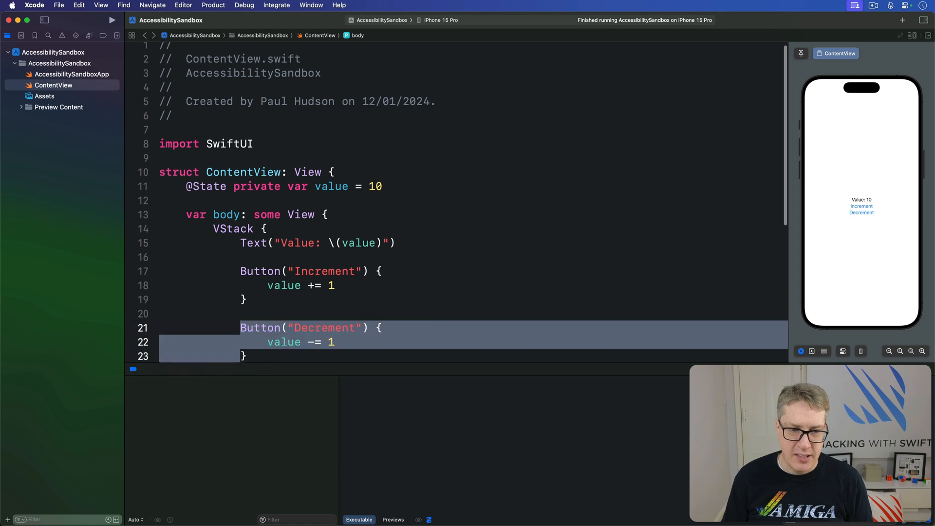
Point out the Increment and Decrement button titles in the refreshed preview.
{"action": "scroll", "scroll_direction": "down", "scroll_amount": 3}
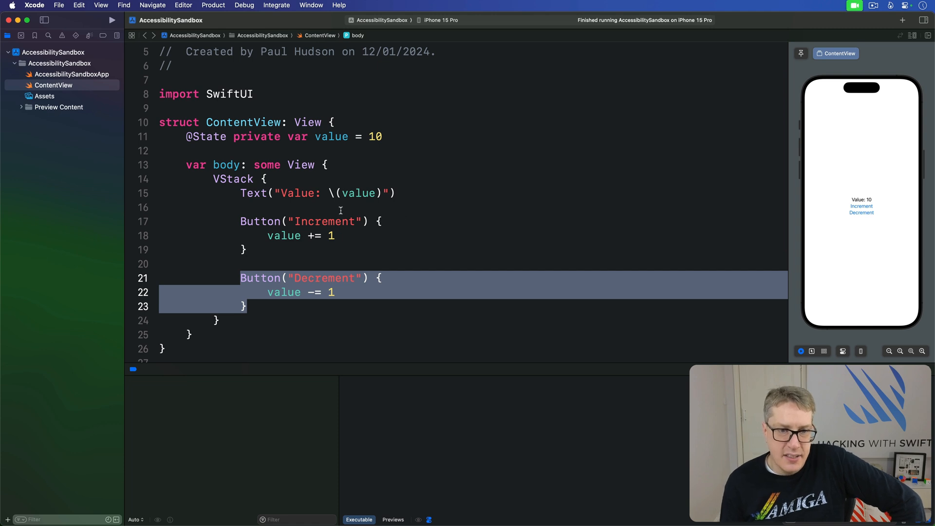
{"action": "double_click", "coordinate": [324, 222]}
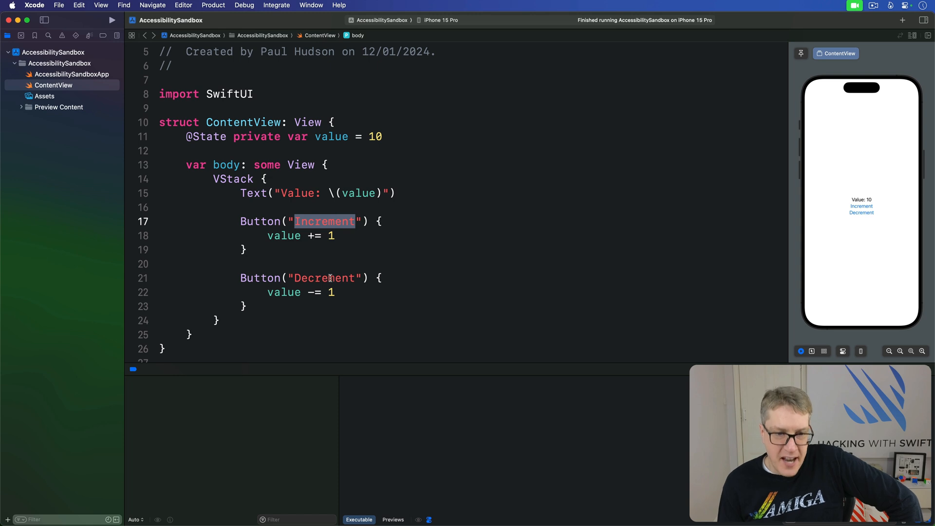
{"action": "double_click", "coordinate": [324, 279]}
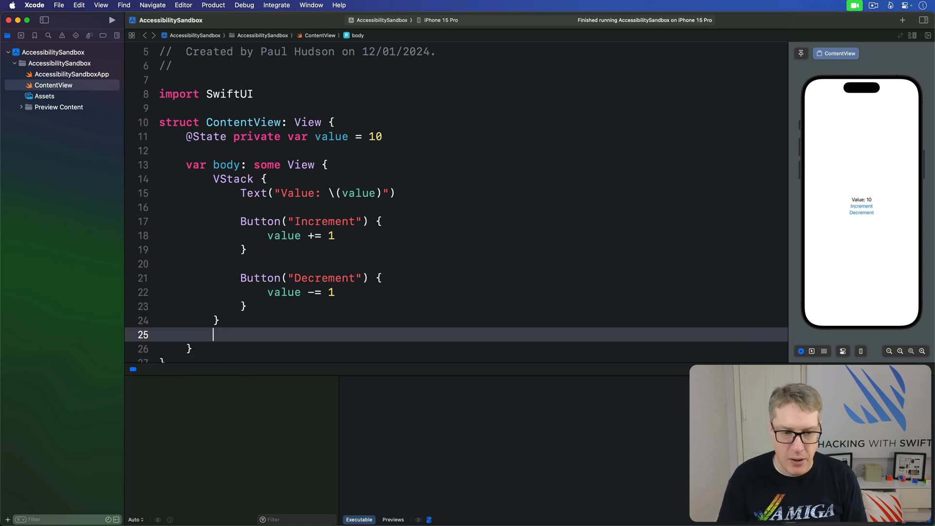
Add .accessibilityElement(), .accessibilityLabel("Value") and .accessibilityValue(String(value)) to the VStack.
{"action": "type", "text": ".accessibilityLabel(\"V"}
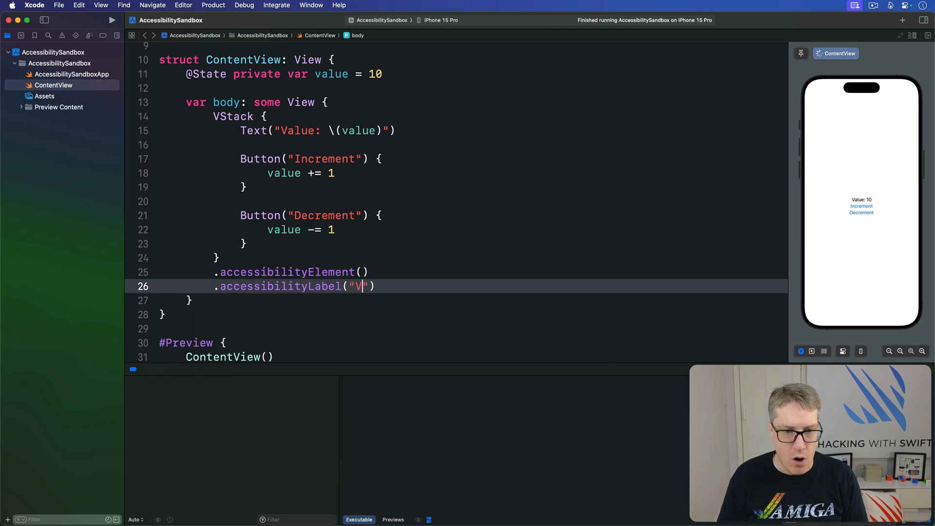
{"action": "type", "text": "alue"}
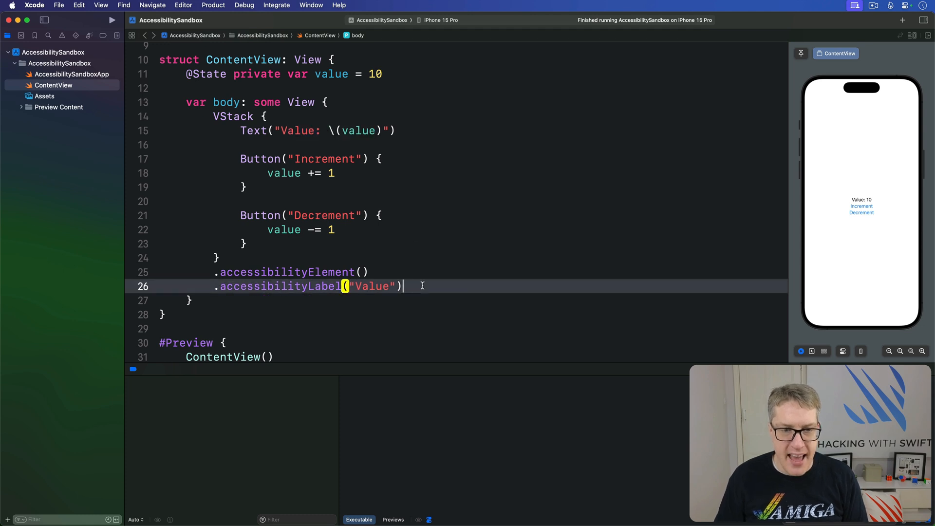
{"action": "type", "text": ".accessva"}
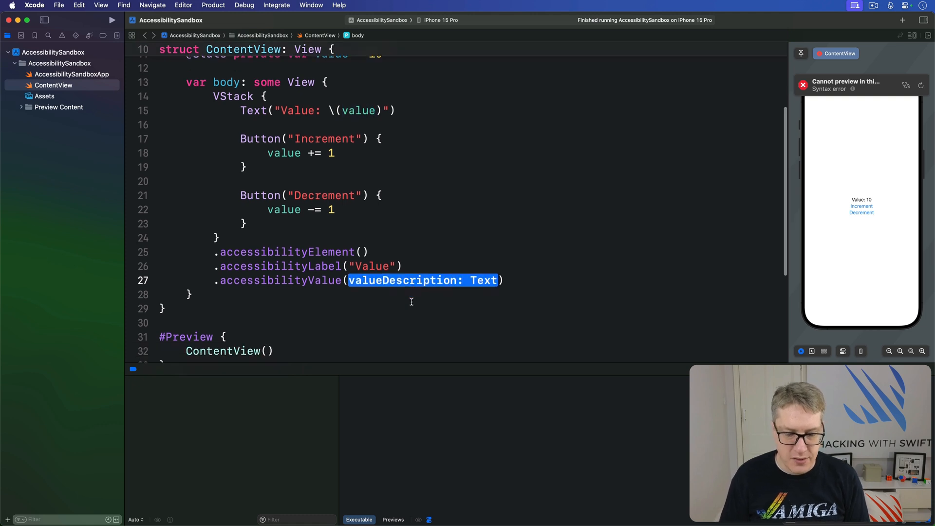
{"action": "type", "text": "String(value))"}
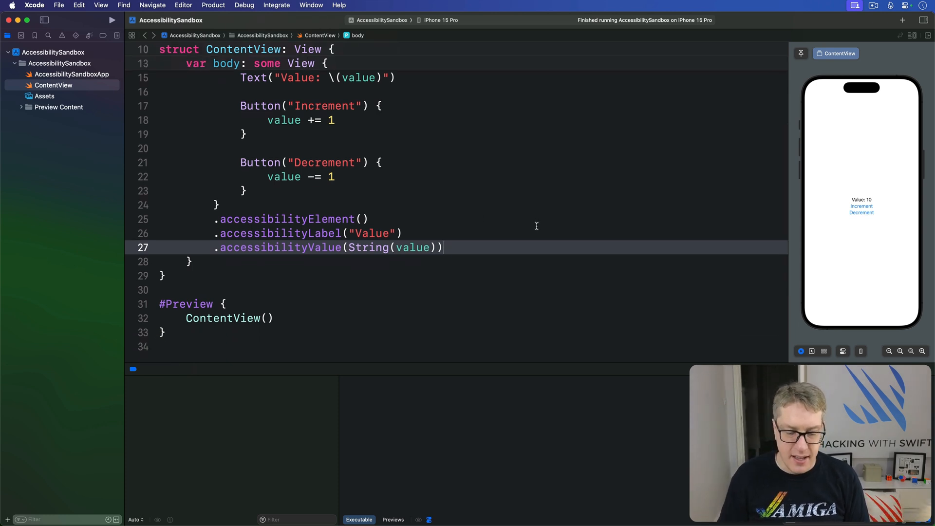
{"action": "type", "text": ".a"}
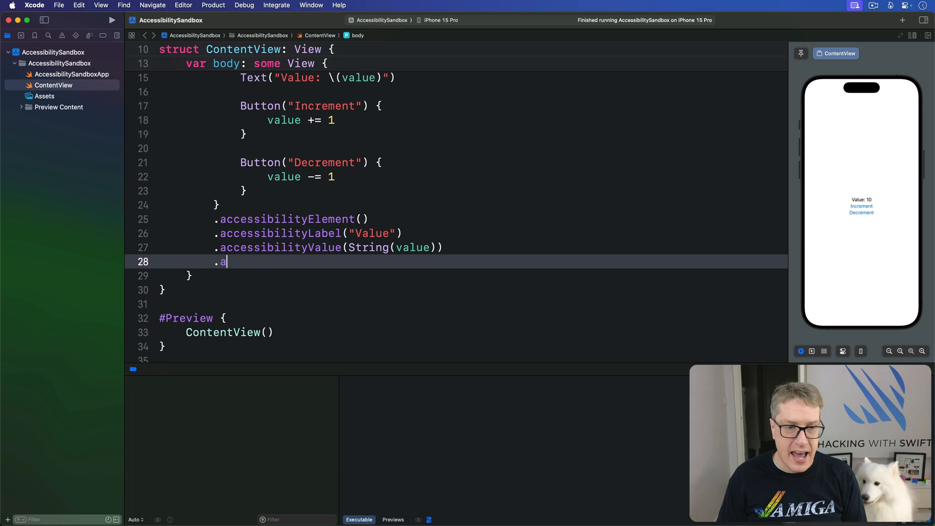
Add .accessibilityAdjustableAction with a direction parameter and start a switch on it.
{"action": "type", "text": "ccessacd"}
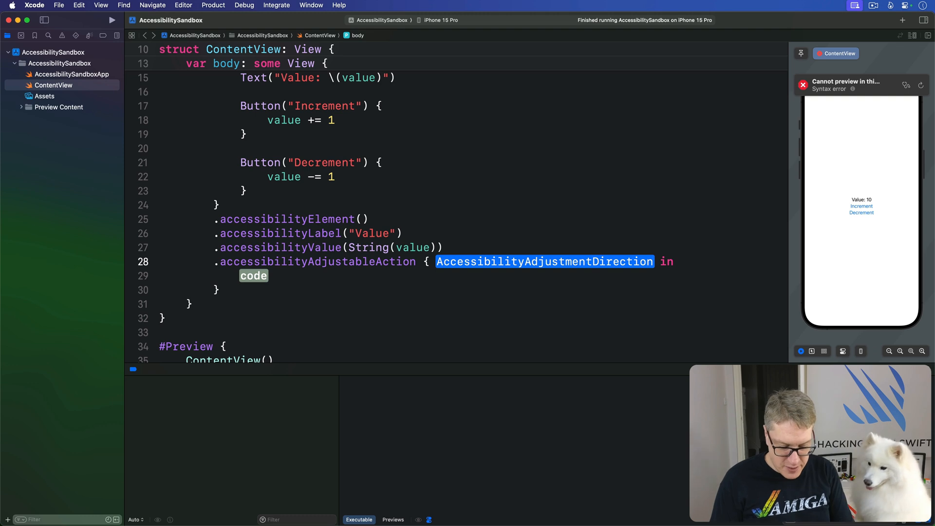
{"action": "type", "text": "direction"}
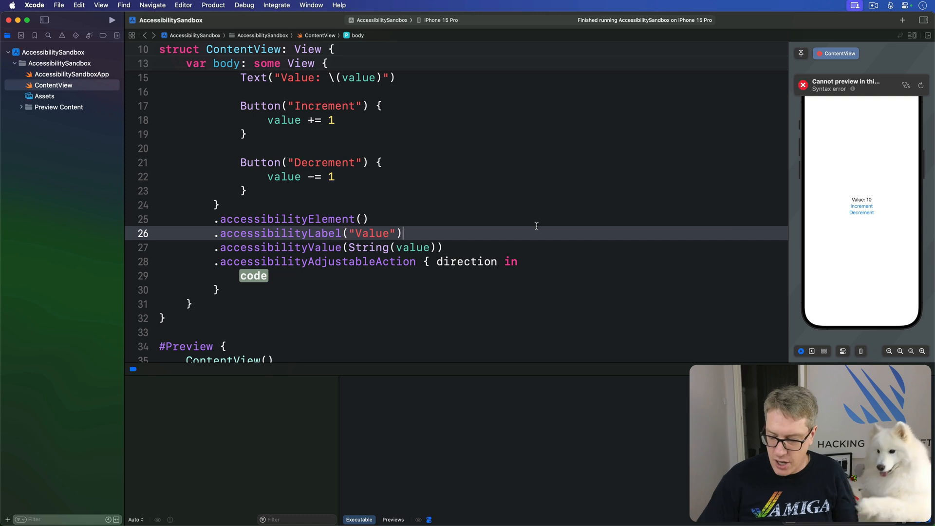
{"action": "double_click", "coordinate": [254, 275]}
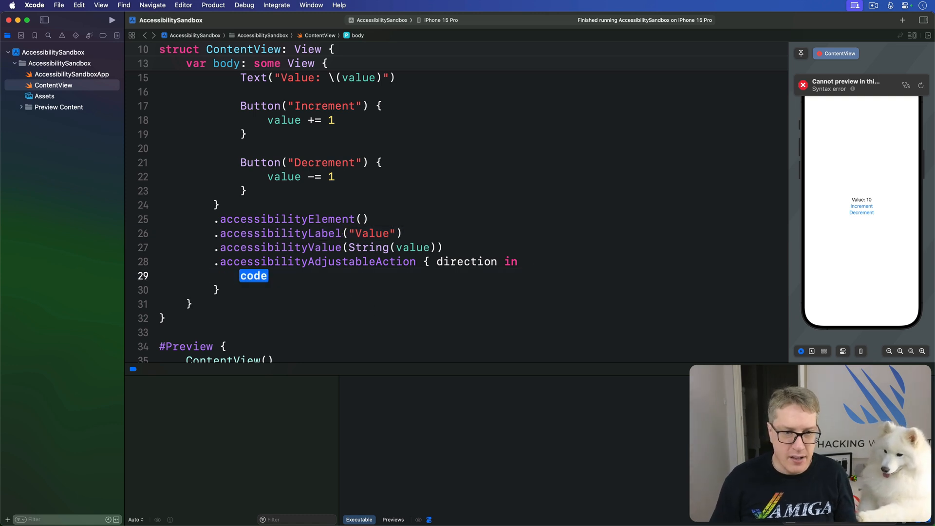
{"action": "type", "text": "switch direction {"}
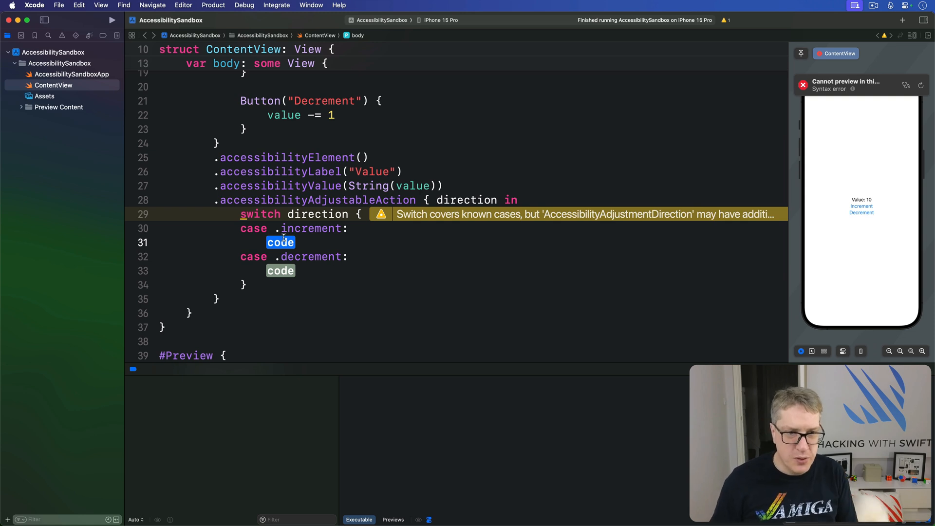
Make the increment case do value += 1 and the decrement case value -= 1.
{"action": "type", "text": "value +="}
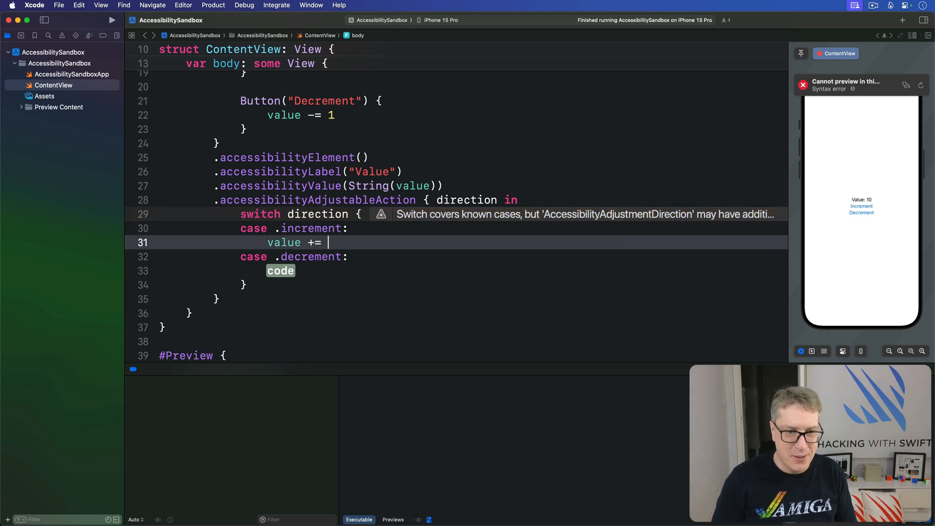
{"action": "type", "text": "1"}
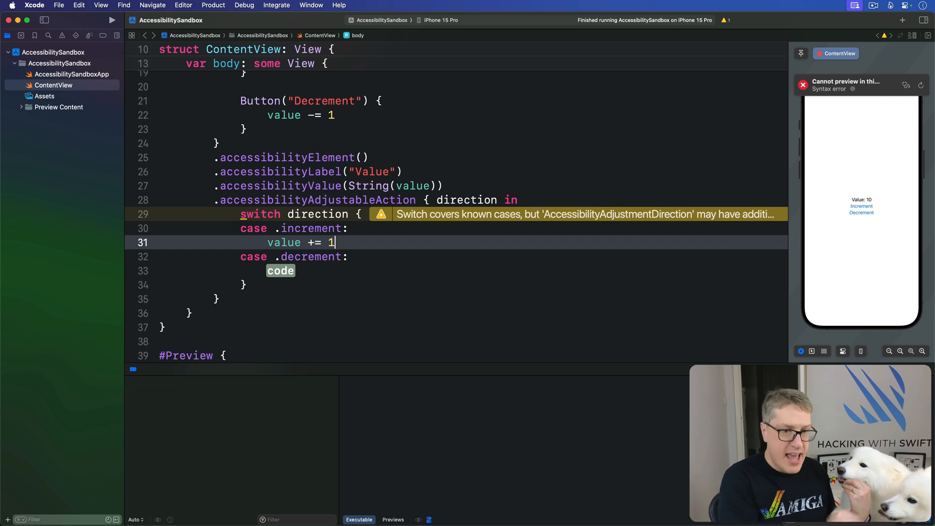
{"action": "type", "text": "value -= 1"}
{"action": "type", "text": "print(\"N"}
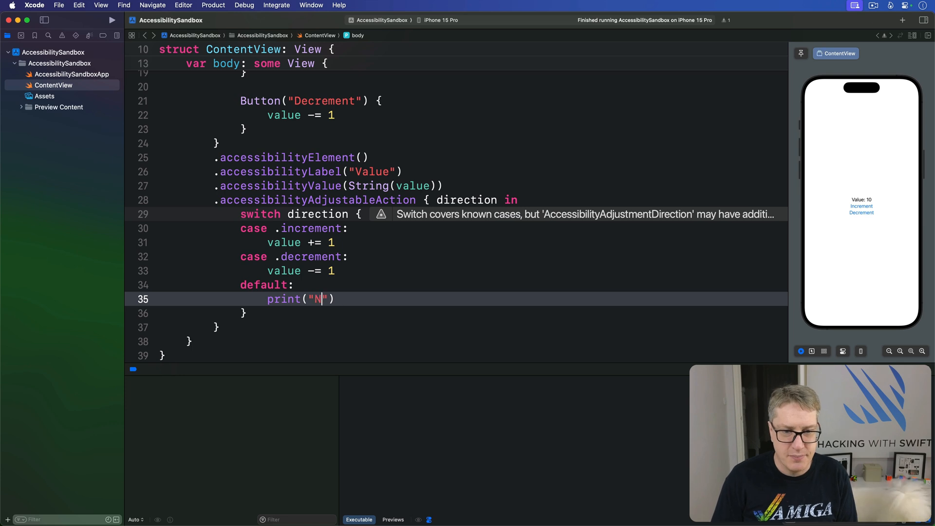
Add a default case that prints "Not handled".
{"action": "type", "text": "ot handled"}
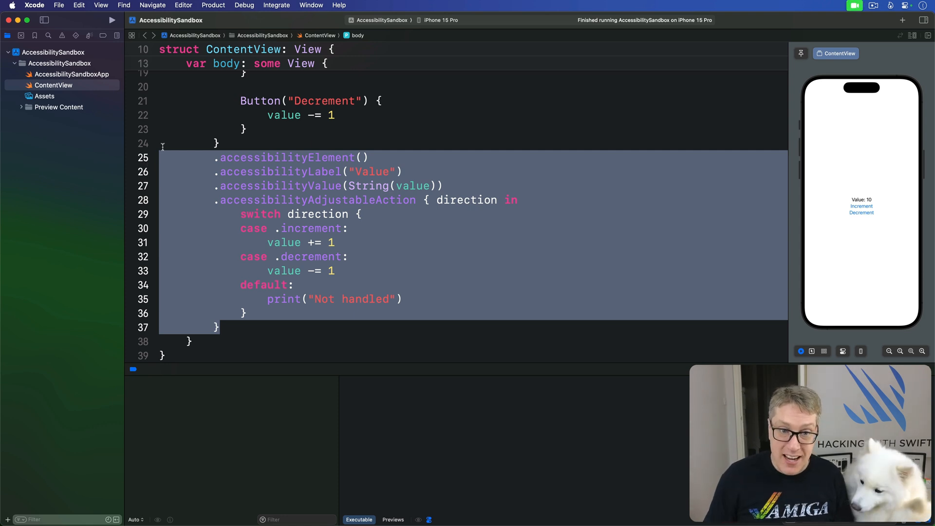
{"action": "left_click", "coordinate": [468, 185]}
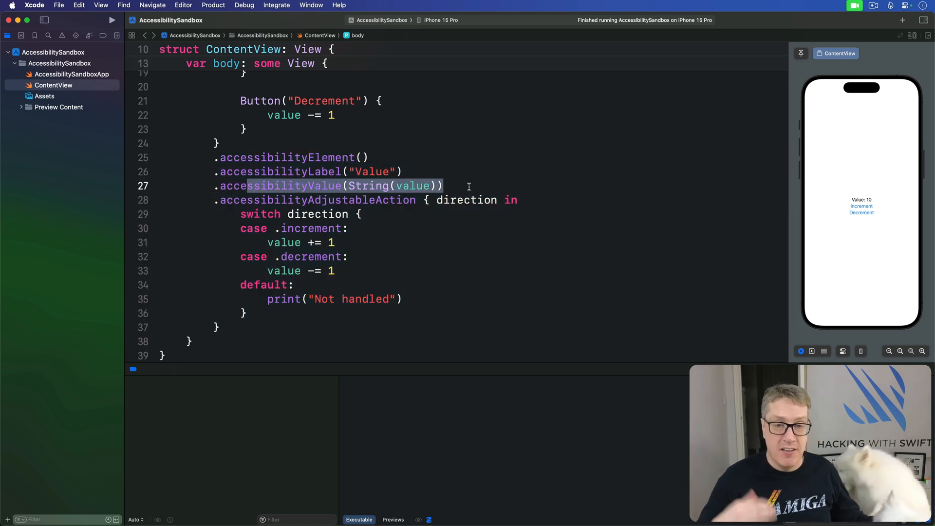